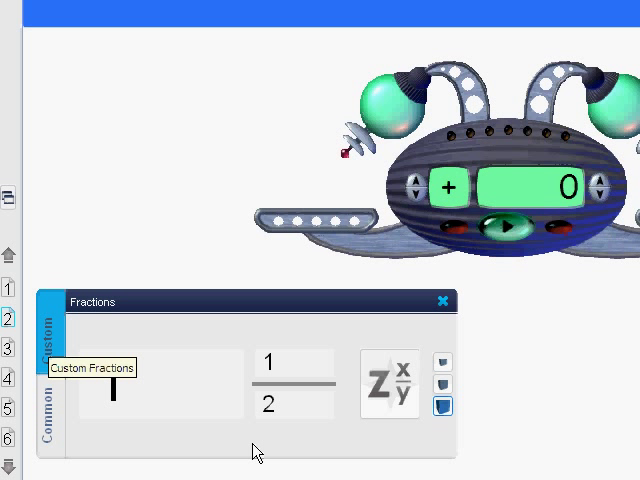
pyautogui.moveTo(220, 456)
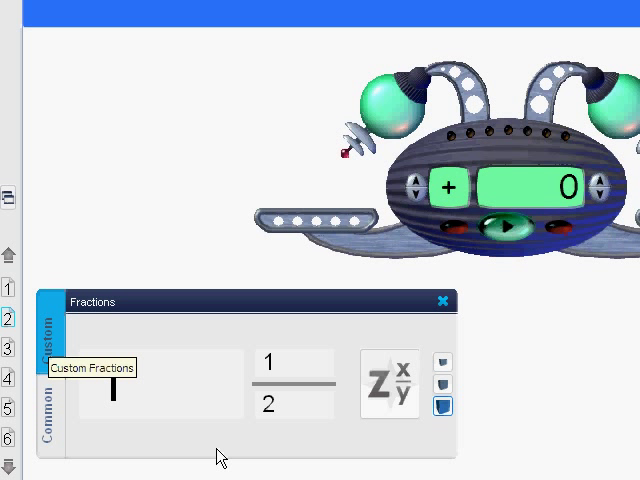
# - Insert the function machine from the Math toolbar and cover its output with a black rectangle
pyautogui.click(52, 416)
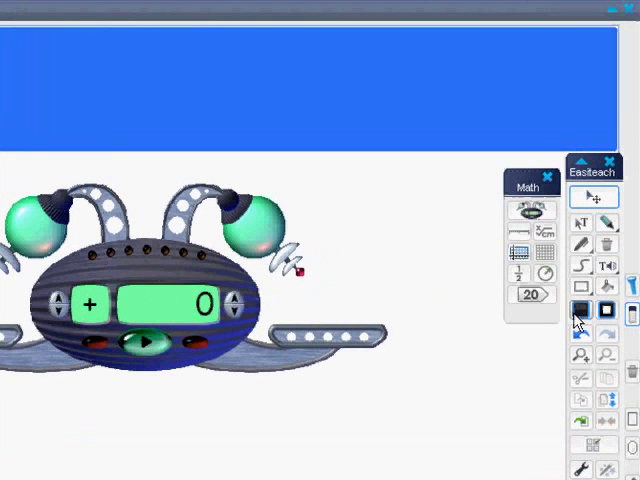
pyautogui.click(580, 308)
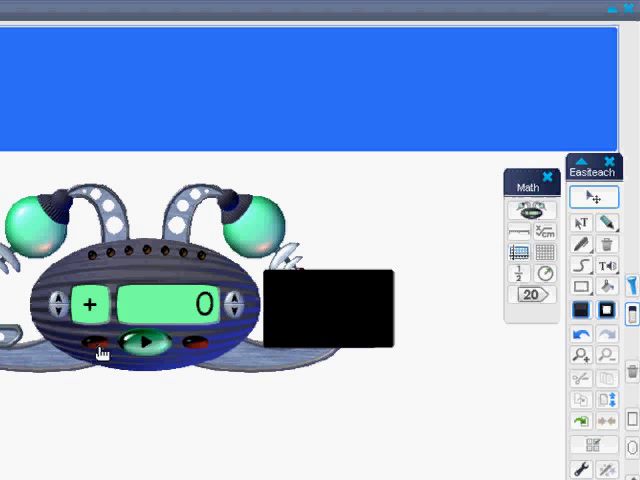
pyautogui.moveTo(232, 302)
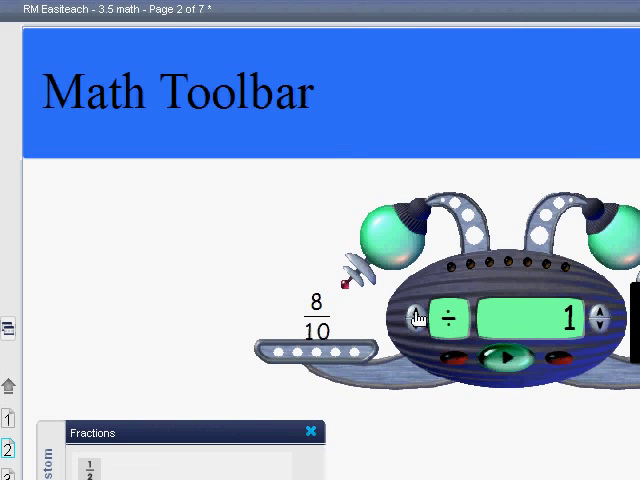
# - Switch the function machine operation to +3 and move the cover back over its output
pyautogui.click(412, 316)
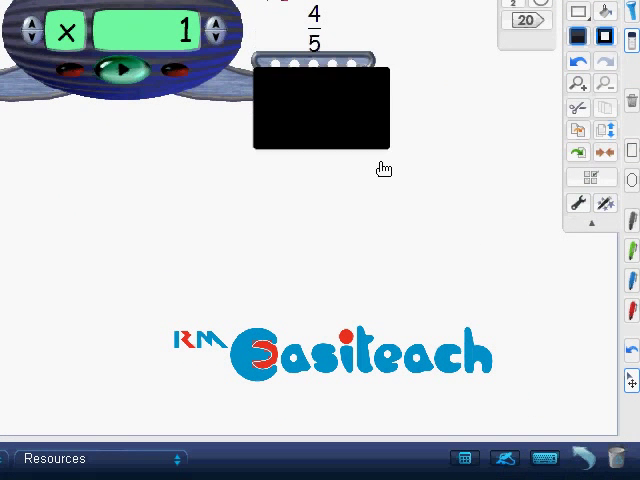
pyautogui.moveTo(320, 108); pyautogui.dragTo(524, 356)
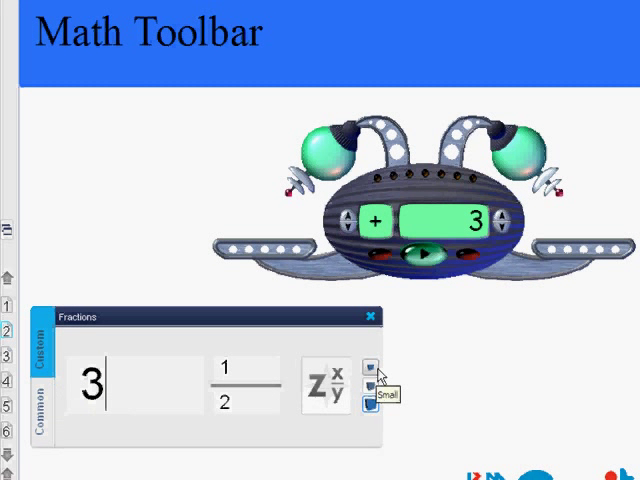
# - Insert the mixed number 3½ onto the page in a large and a small size
pyautogui.click(374, 370)
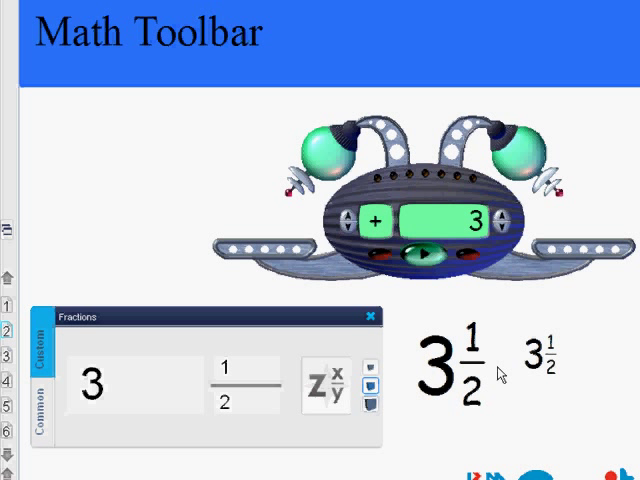
pyautogui.moveTo(500, 424)
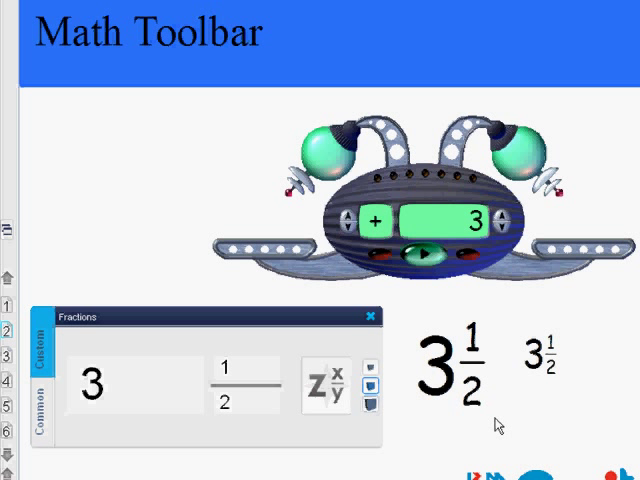
pyautogui.click(368, 316)
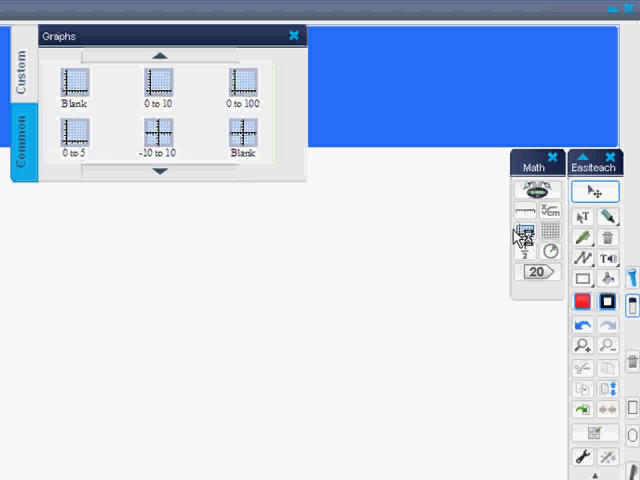
pyautogui.moveTo(176, 136)
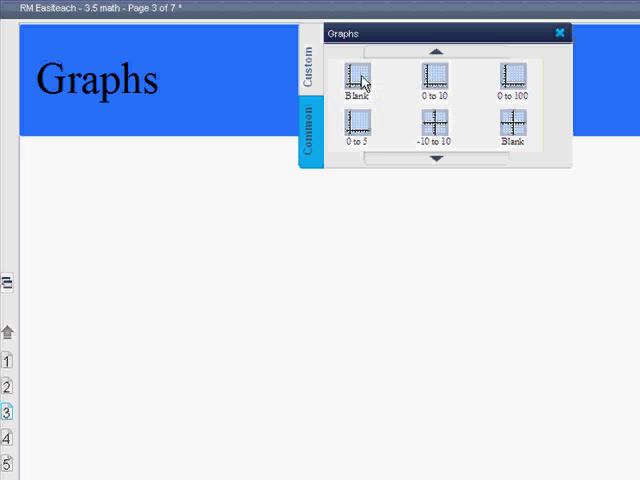
# - Place a blank graph grid, browse the function graph templates, then close the Graphs panel
pyautogui.click(356, 72)
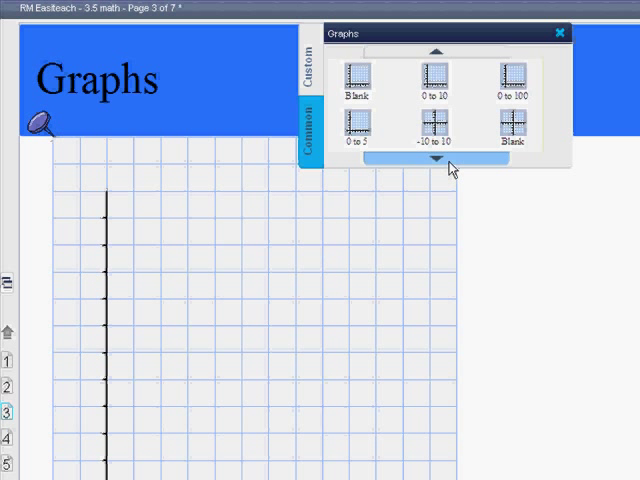
pyautogui.moveTo(440, 174)
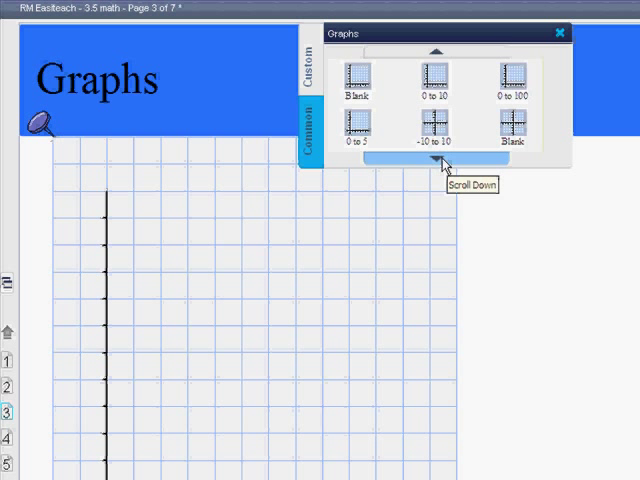
pyautogui.click(444, 164)
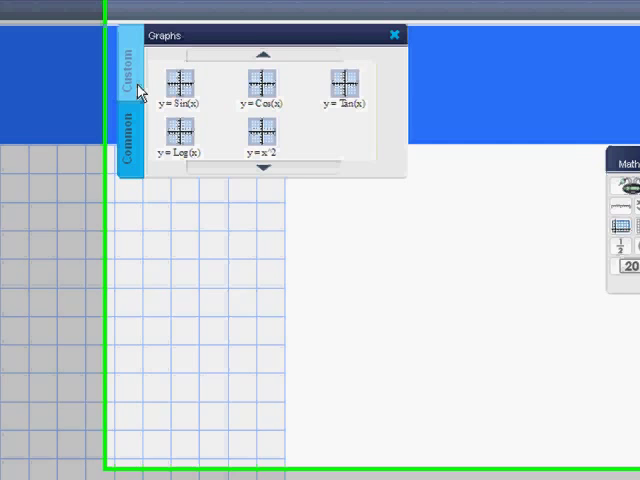
pyautogui.moveTo(164, 36); pyautogui.dragTo(304, 20)
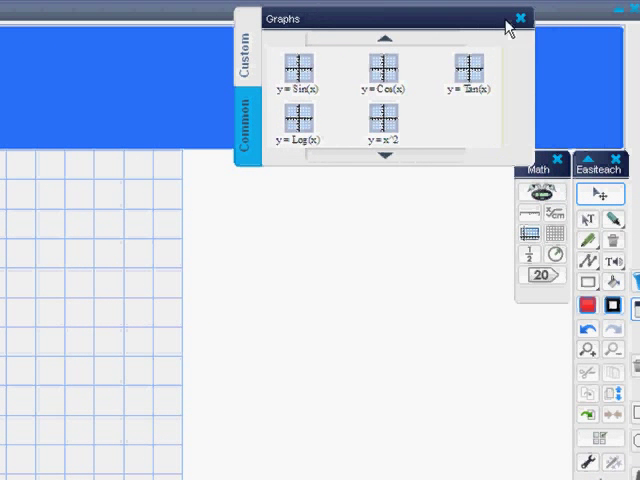
pyautogui.click(520, 18)
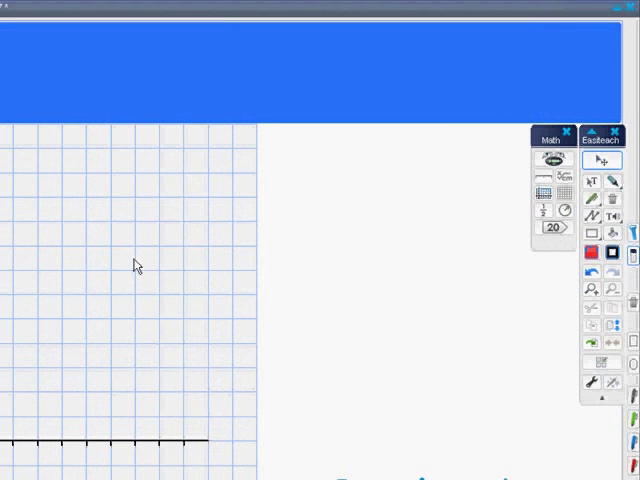
pyautogui.moveTo(592, 268)
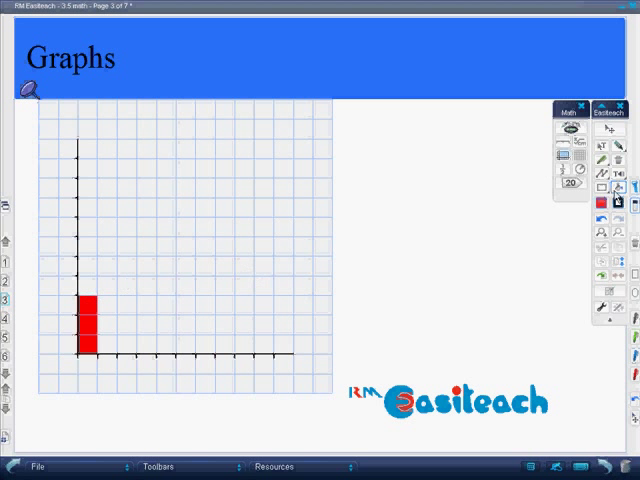
# - Draw a second, taller brown bar beside the red bar on the grid
pyautogui.click(616, 192)
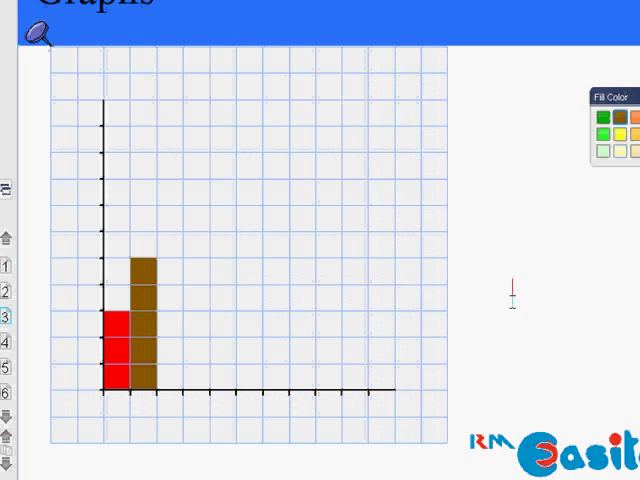
# - Add 'pizza' and 'ham' text labels and drag the pizza label beside the bar chart
pyautogui.write('pizza')
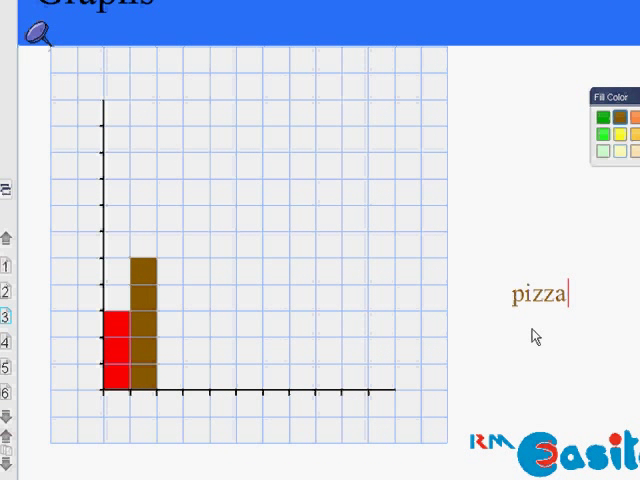
pyautogui.write('hamburg')
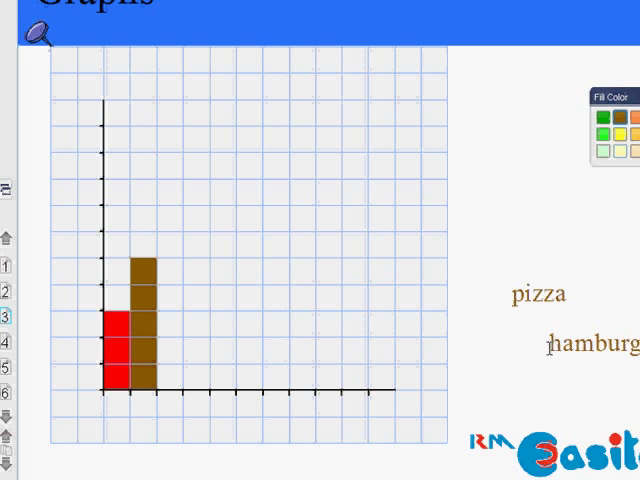
pyautogui.click(540, 300)
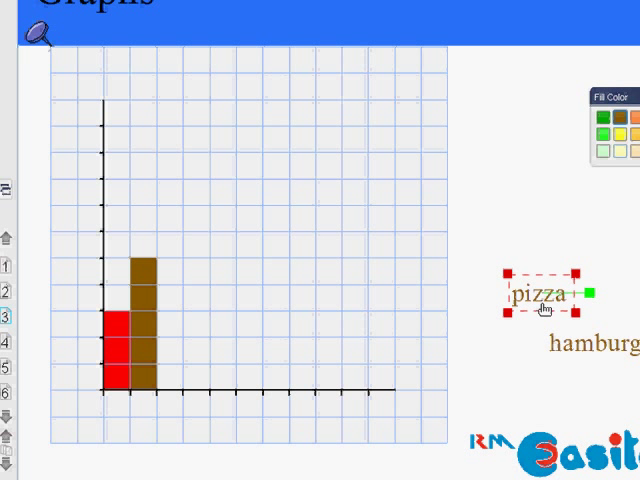
pyautogui.moveTo(544, 296); pyautogui.dragTo(88, 424)
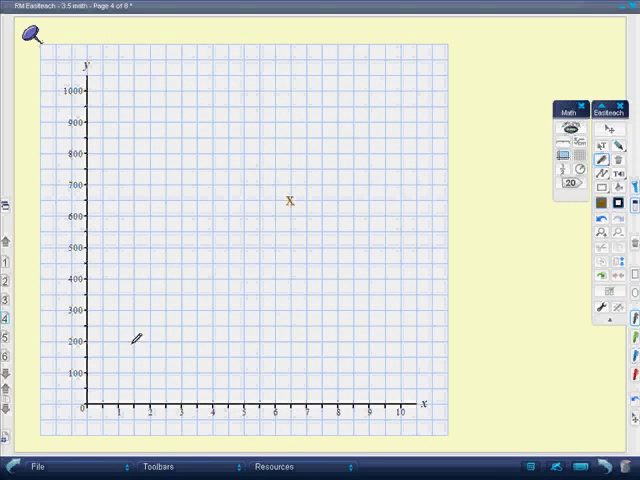
# - Mark points on the 1000-scale graph near x=1, y=200 and slightly above
pyautogui.click(134, 342)
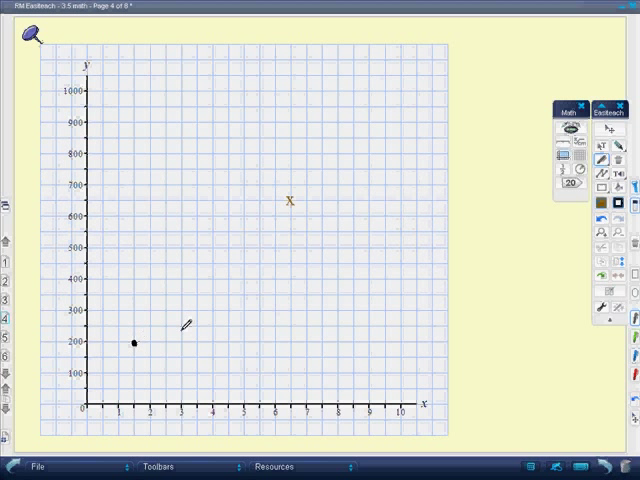
pyautogui.click(196, 264)
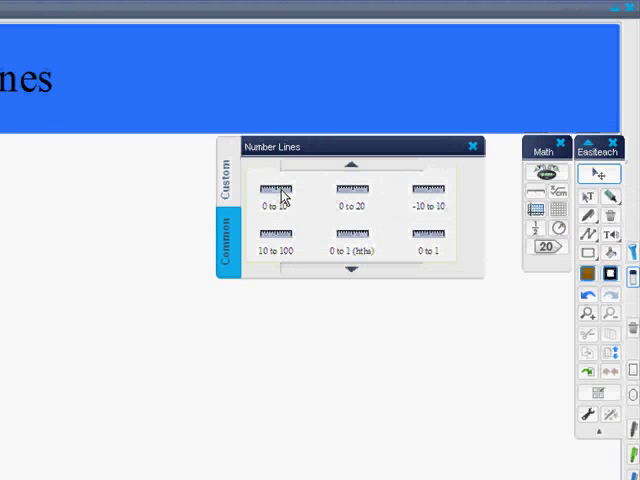
pyautogui.moveTo(336, 204)
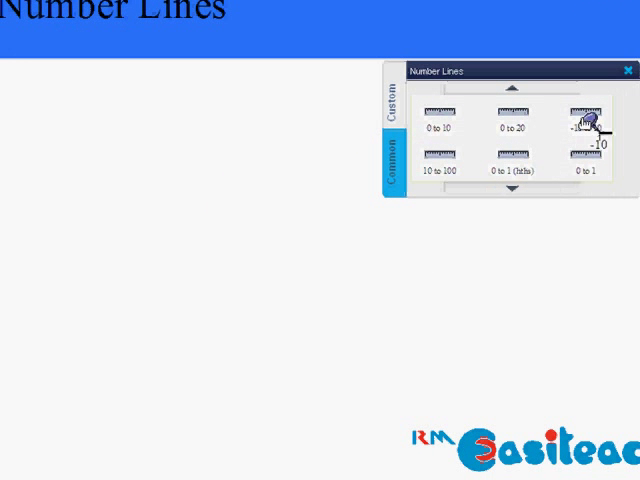
# - Insert a number line, then set a custom line ending at 86 with a step of 6
pyautogui.click(588, 116)
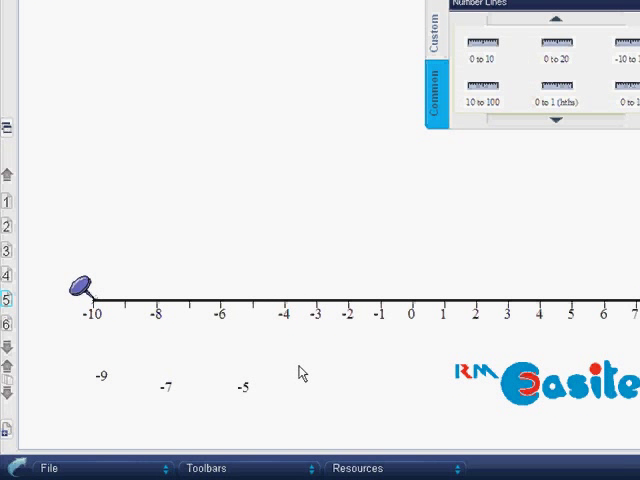
pyautogui.moveTo(228, 350)
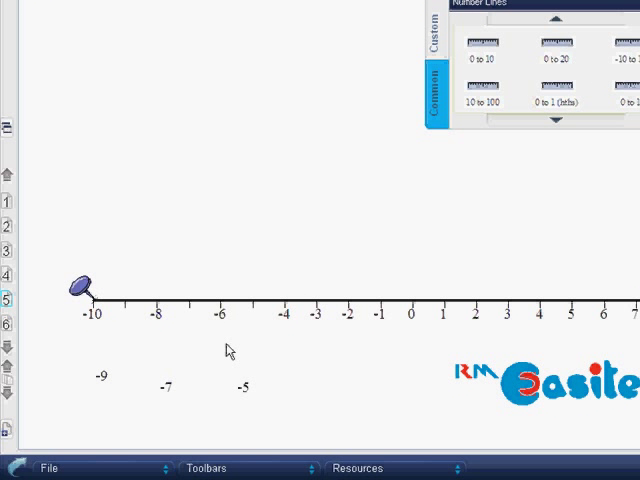
pyautogui.moveTo(472, 86)
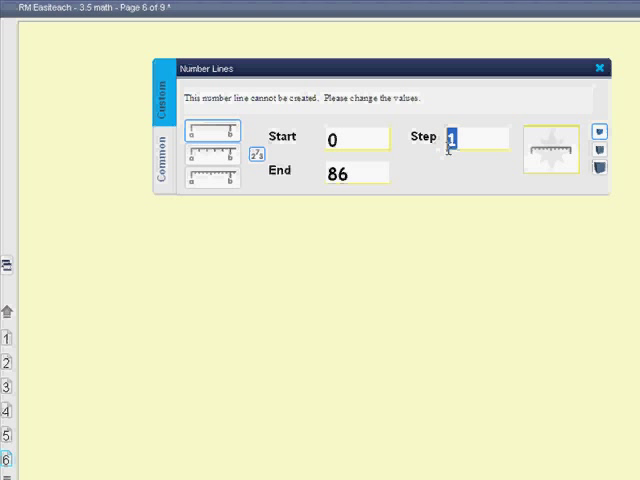
pyautogui.write('8')
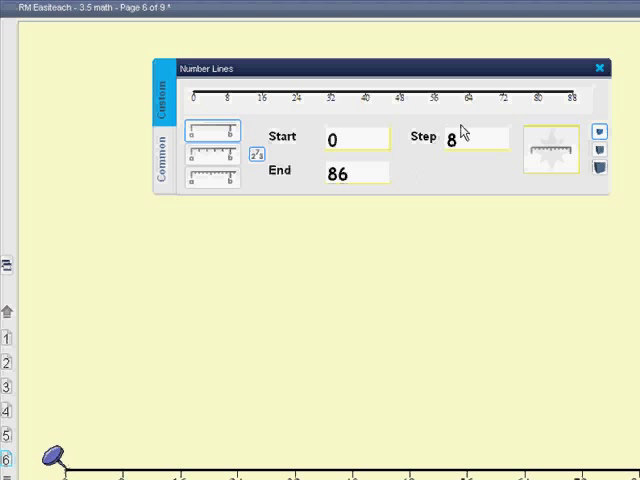
pyautogui.write('6')
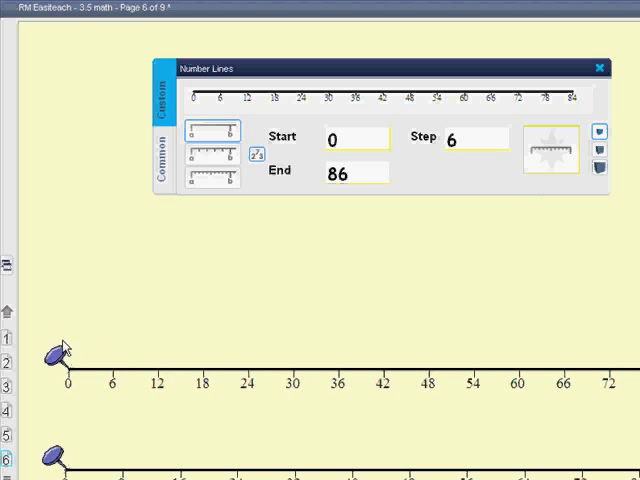
pyautogui.moveTo(252, 324)
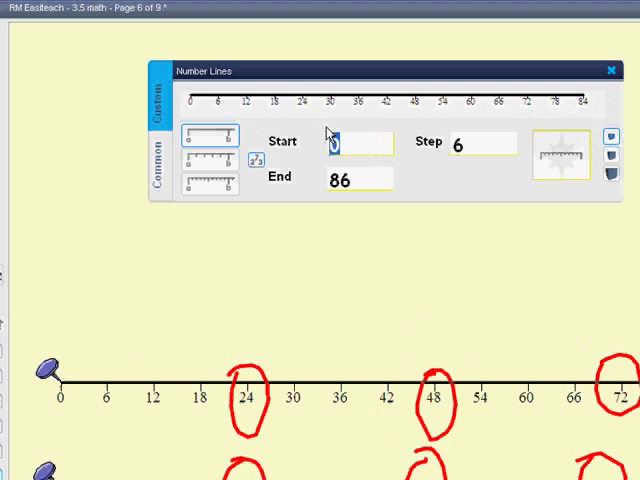
# - Enter Start 1864, End 1868 and Step .5 for the number line, re-entering the step value
pyautogui.write('1')
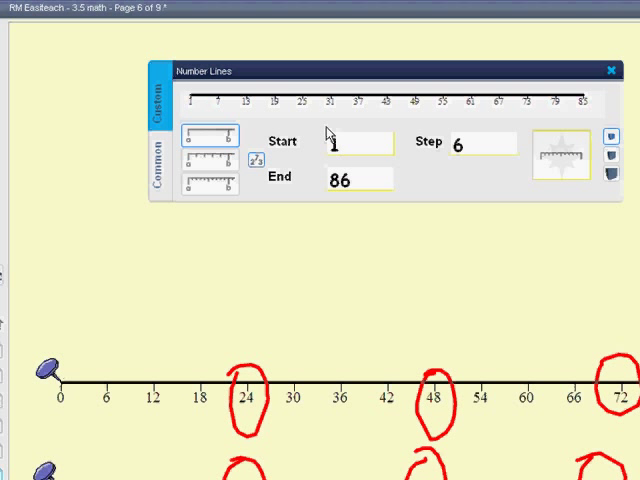
pyautogui.write('1864')
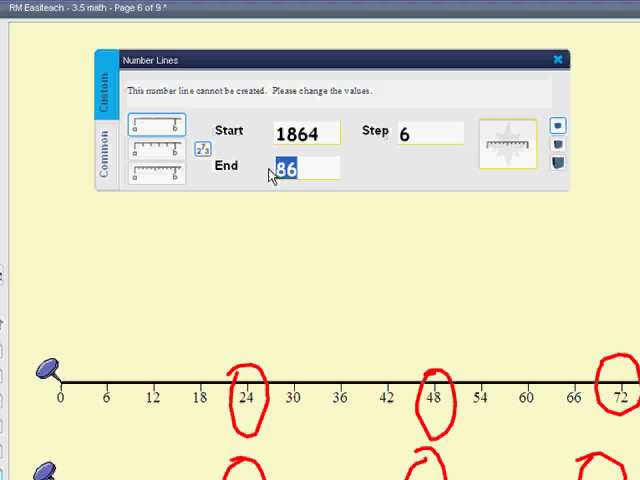
pyautogui.write('1868')
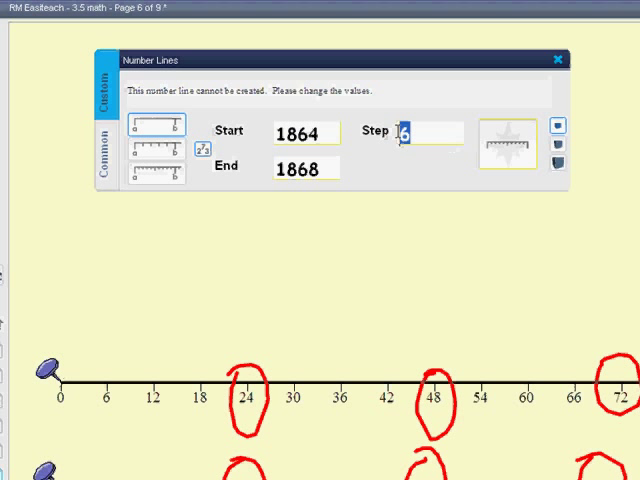
pyautogui.write('1')
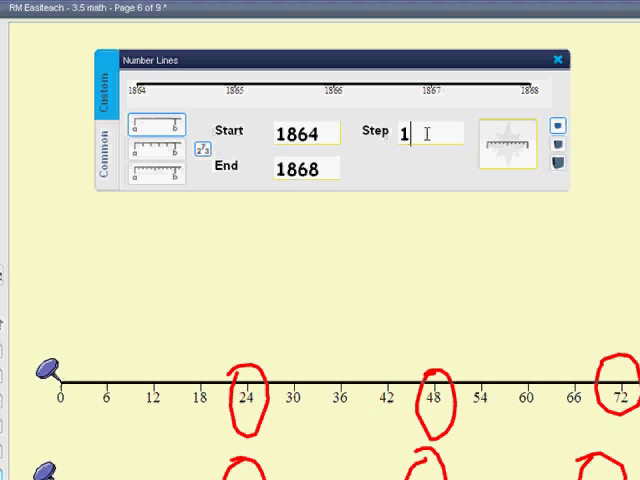
pyautogui.write('.5')
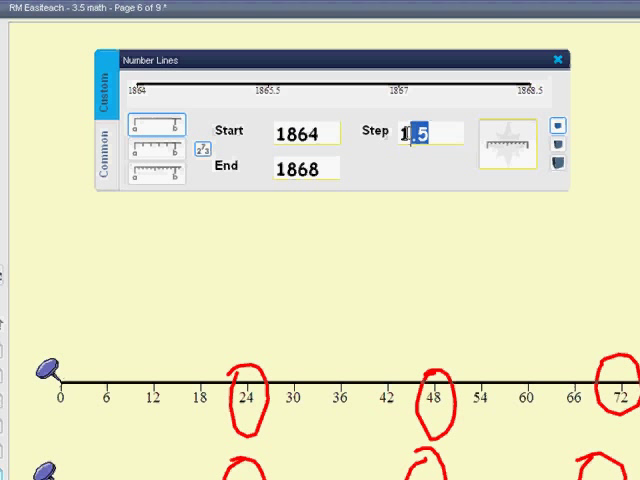
pyautogui.click(424, 132)
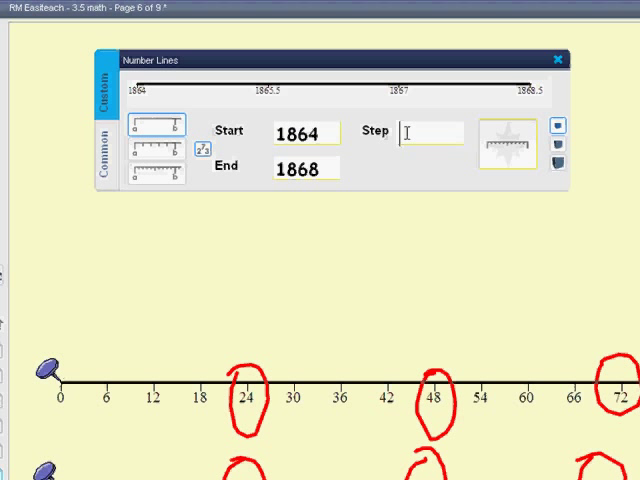
pyautogui.write('.5')
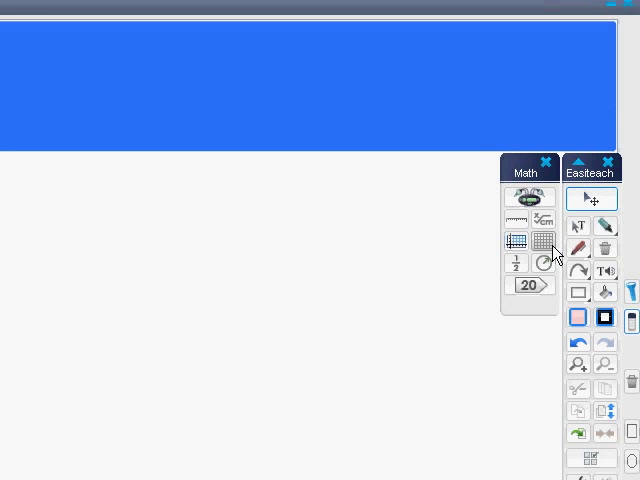
# - Insert the 1 to 100 grid from Number Grids and pull 45 out of it
pyautogui.click(538, 240)
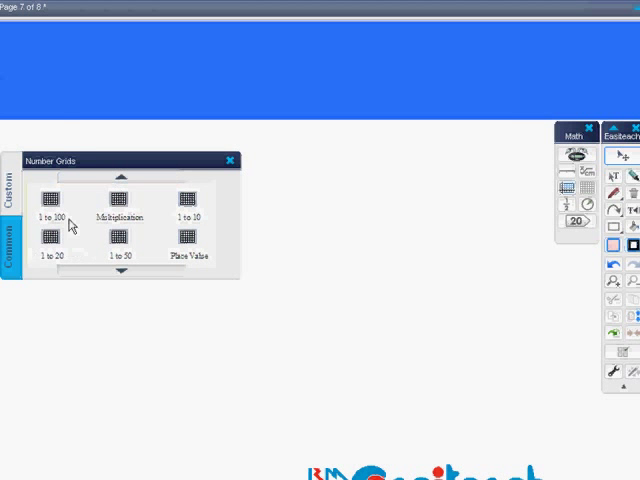
pyautogui.click(54, 196)
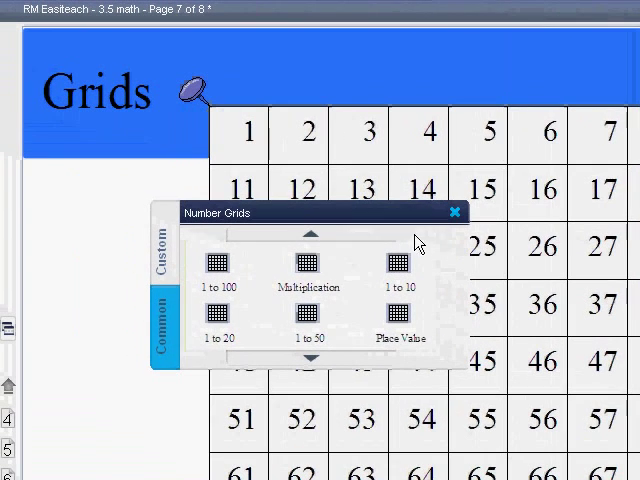
pyautogui.click(454, 212)
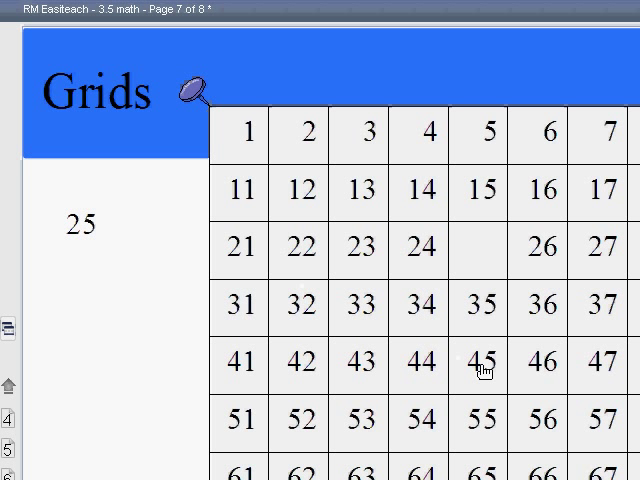
pyautogui.moveTo(480, 362); pyautogui.dragTo(64, 304)
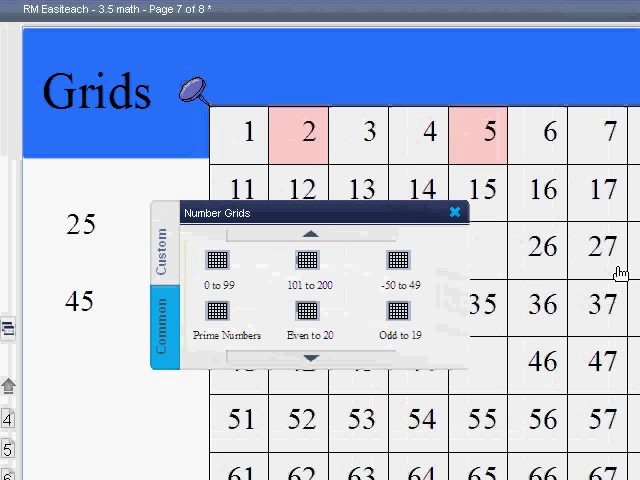
pyautogui.moveTo(204, 344)
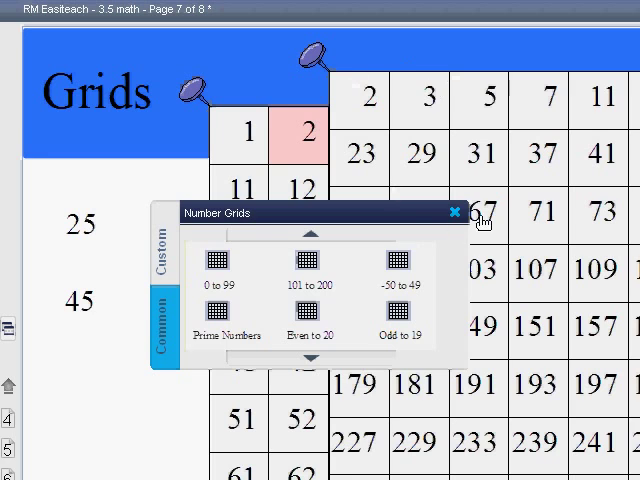
# - Overlay the Prime Numbers grid, close the panel and scroll down to the multiplication grid
pyautogui.click(454, 212)
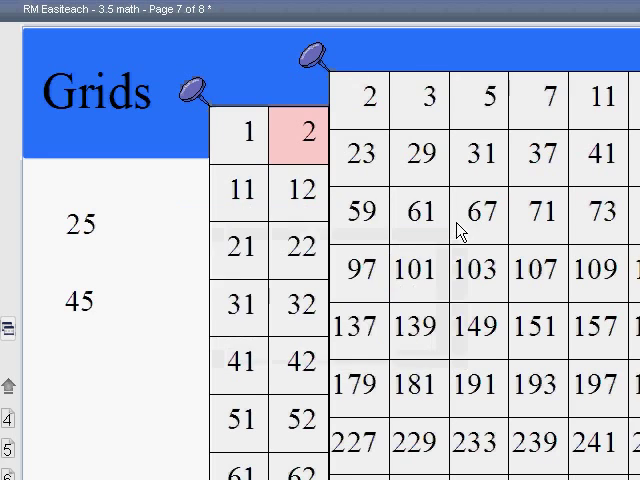
pyautogui.scroll(-3)
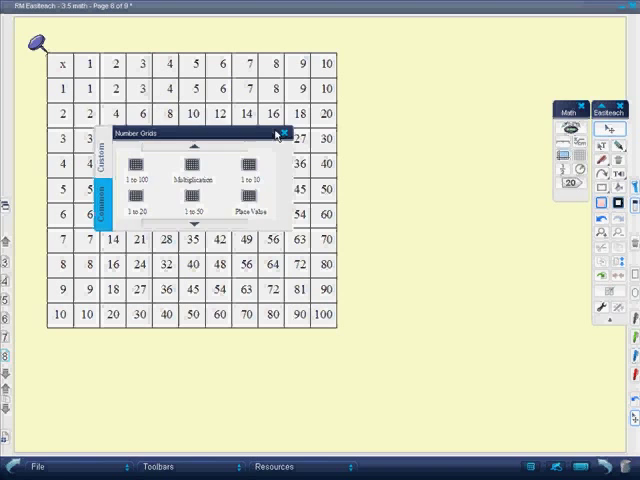
# - Switch to the Place Value Cards page with its cards panel listing values up to millions
pyautogui.click(288, 132)
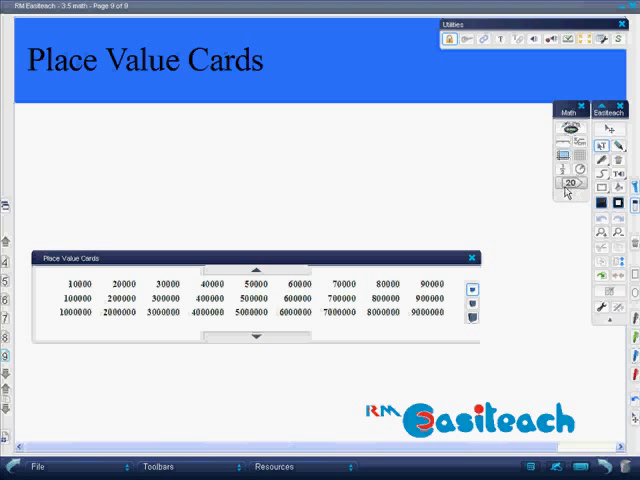
pyautogui.moveTo(316, 272)
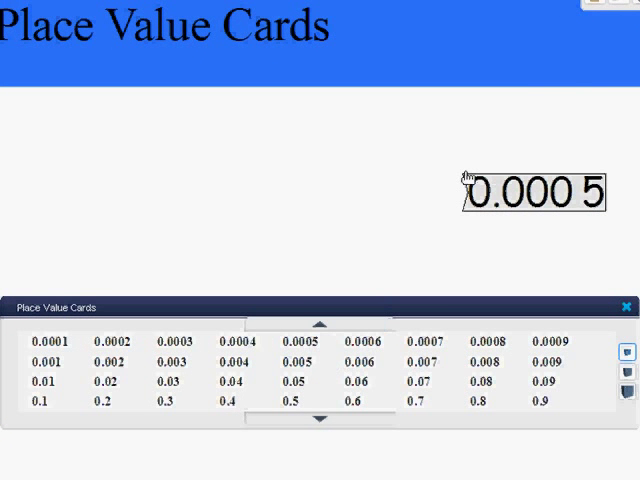
# - Drag out and combine colour-coded cards to make 6 000.000 5, 900 000 and 8 000 000
pyautogui.click(320, 424)
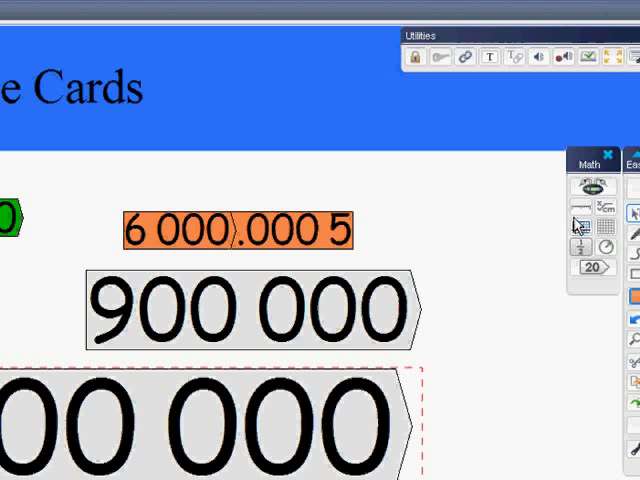
pyautogui.moveTo(580, 210)
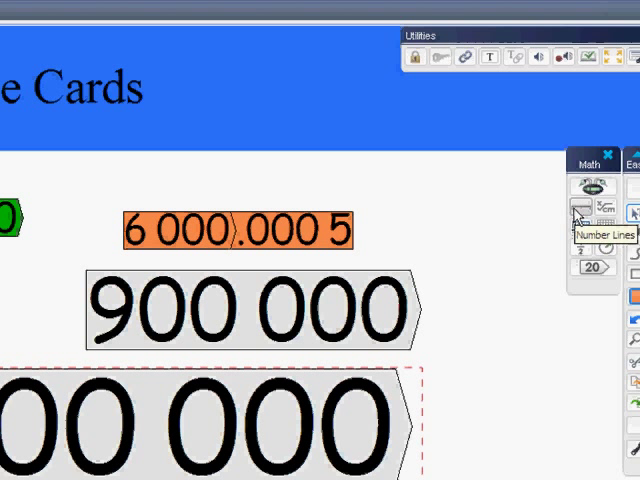
pyautogui.moveTo(576, 212)
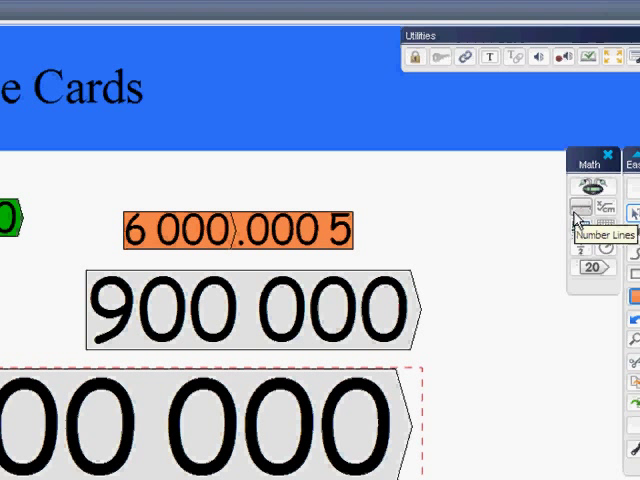
pyautogui.moveTo(580, 218)
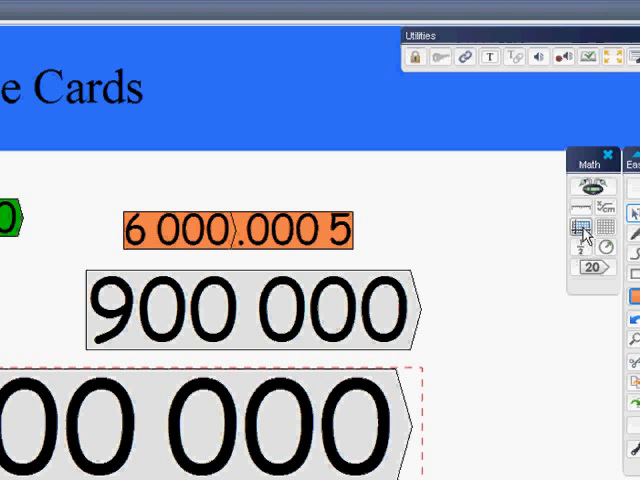
pyautogui.moveTo(592, 268)
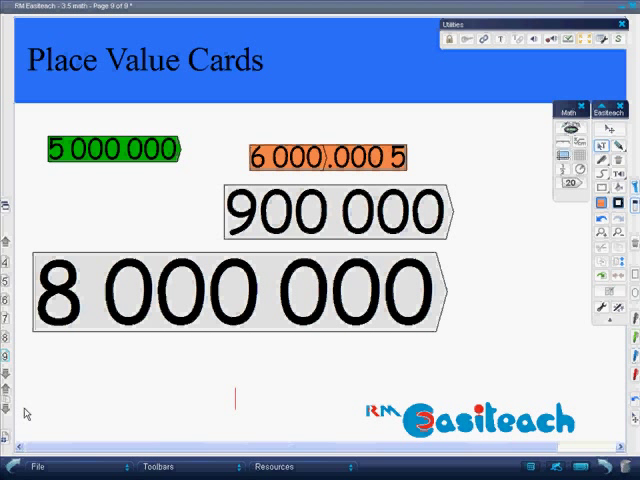
pyautogui.moveTo(48, 400)
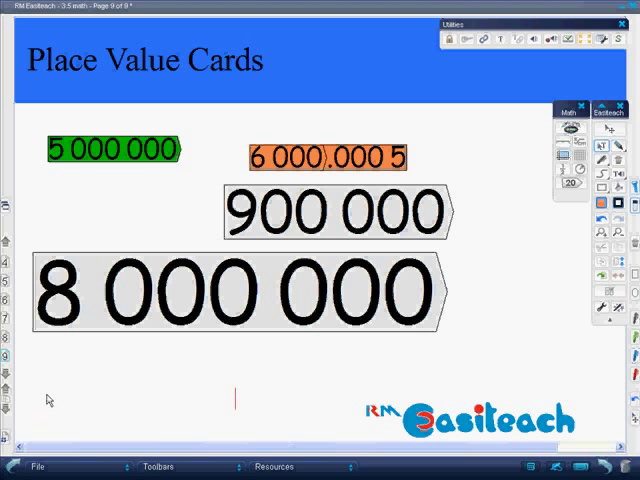